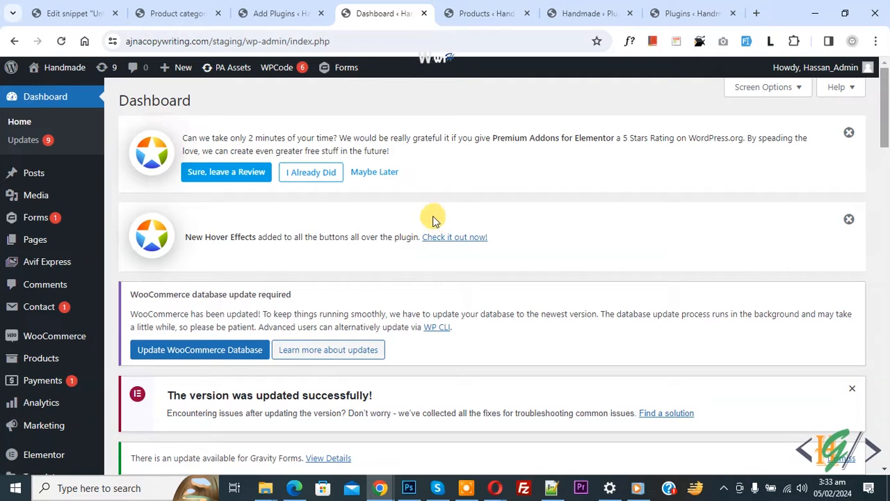
{"action": "mouse_move", "coordinate": [390, 172]}
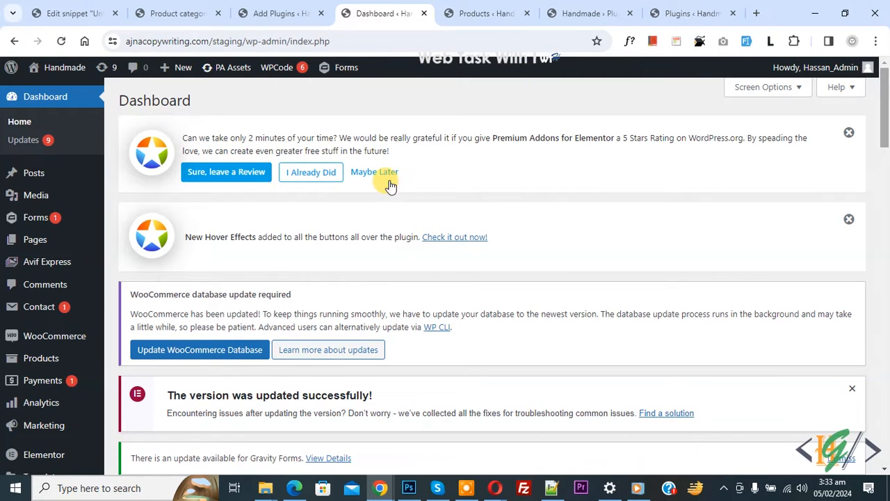
{"action": "mouse_move", "coordinate": [442, 206]}
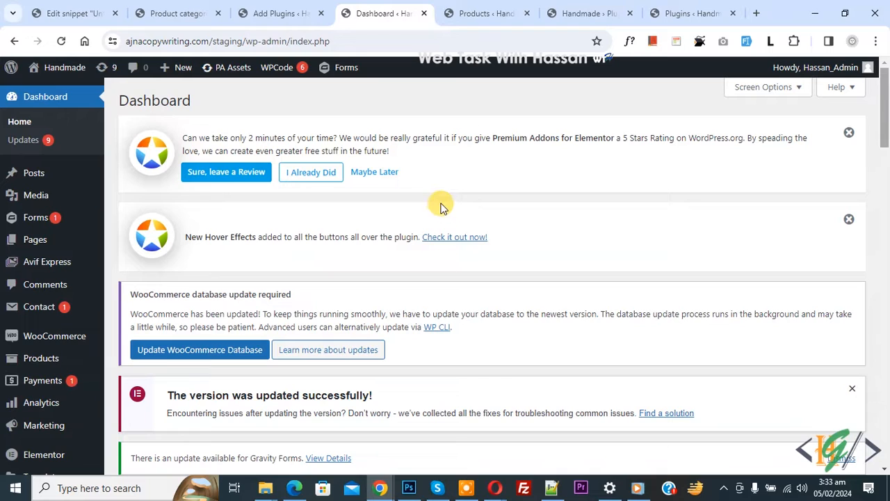
{"action": "mouse_move", "coordinate": [487, 257]}
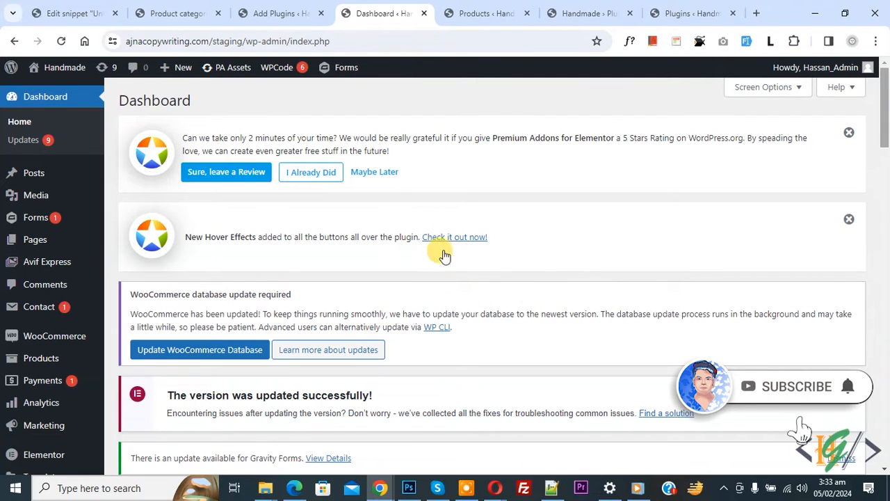
{"action": "mouse_move", "coordinate": [458, 217]}
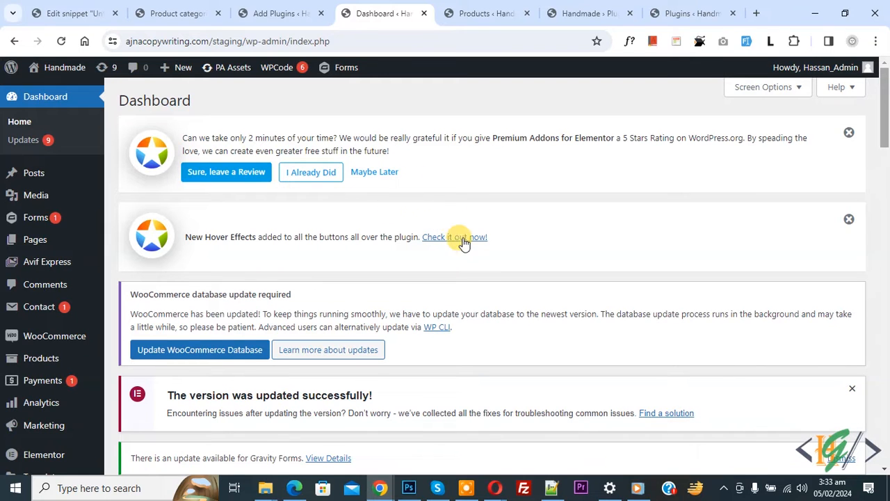
- Go to the Add New plugins page from the Plugins menu
{"action": "scroll", "scroll_direction": "down", "scroll_amount": 3}
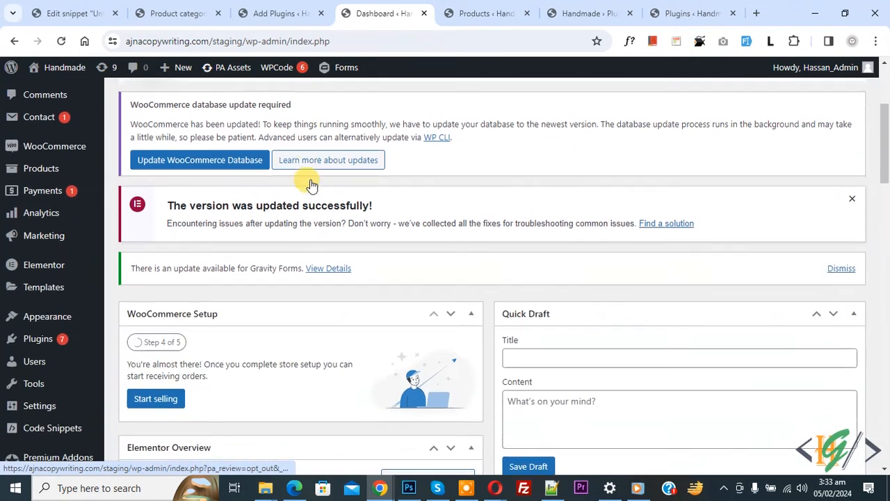
{"action": "left_click", "coordinate": [134, 353]}
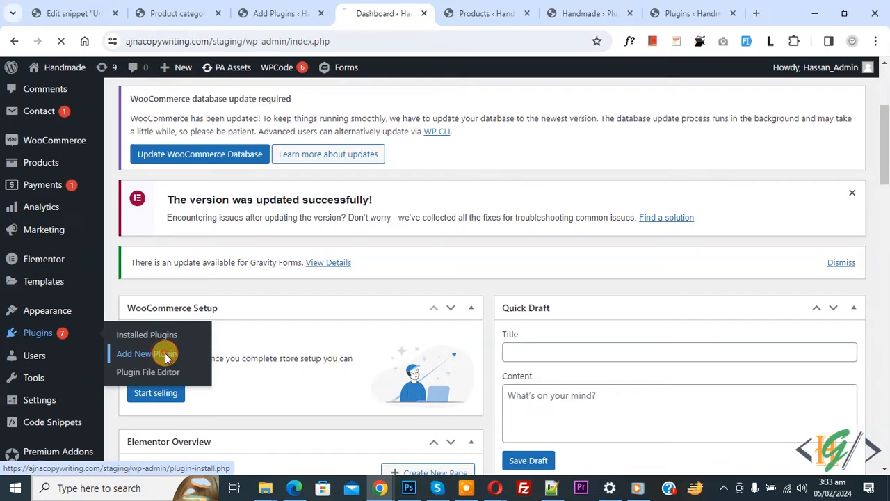
{"action": "left_click", "coordinate": [134, 353]}
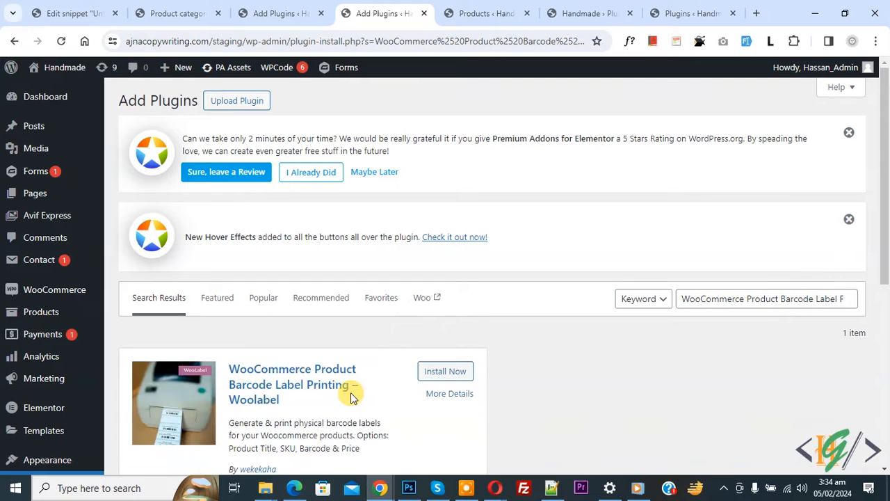
{"action": "mouse_move", "coordinate": [277, 367]}
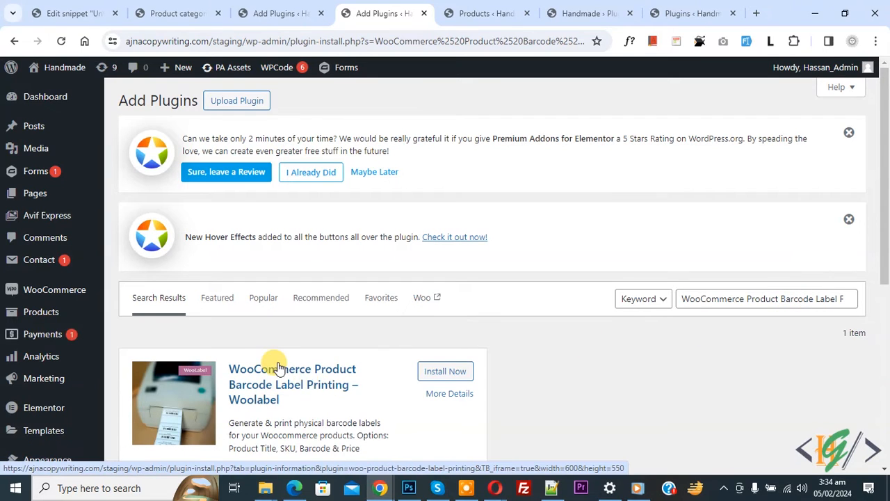
- Install and activate the WooCommerce Product Barcode Label Printing – Woolabel plugin
{"action": "scroll", "scroll_direction": "down", "scroll_amount": 3}
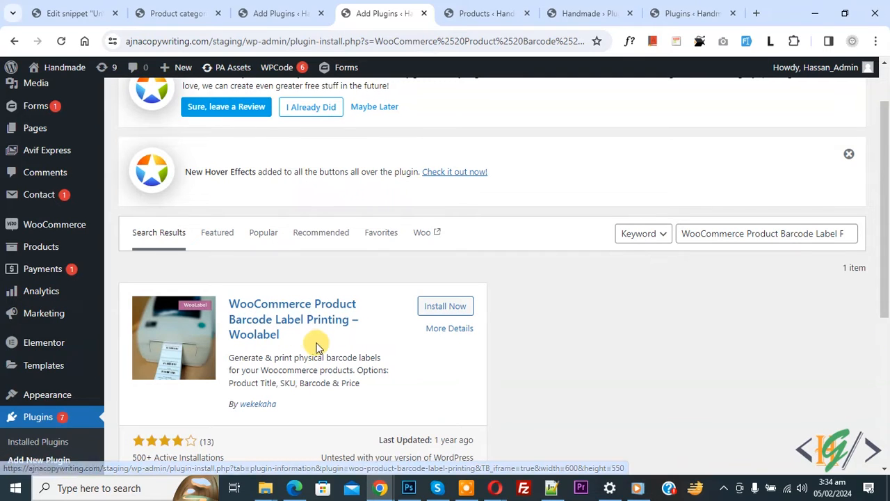
{"action": "left_click", "coordinate": [446, 306]}
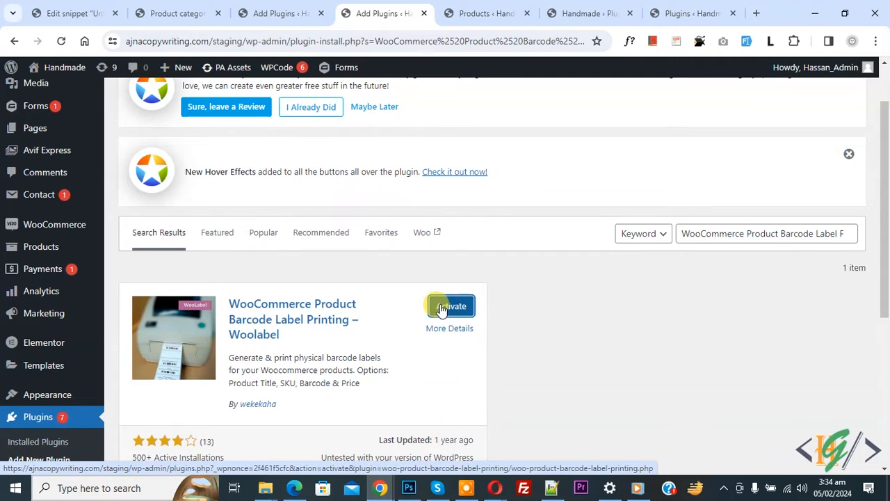
{"action": "left_click", "coordinate": [451, 306]}
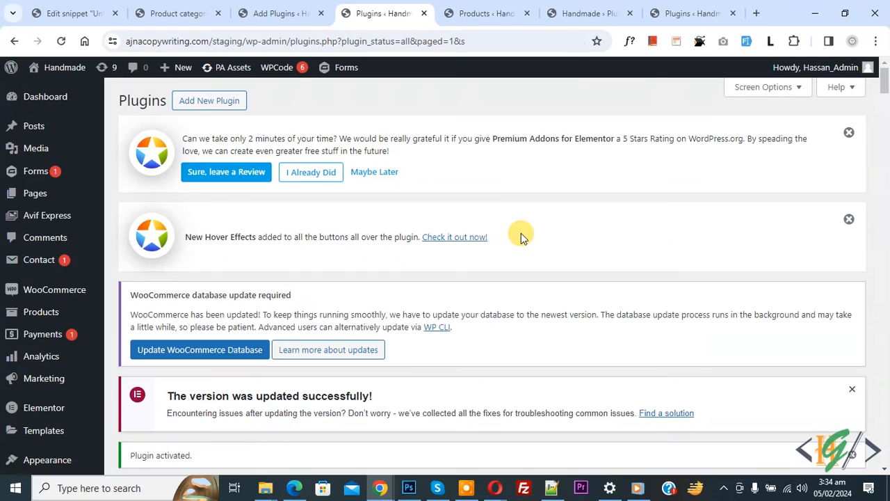
{"action": "mouse_move", "coordinate": [416, 214]}
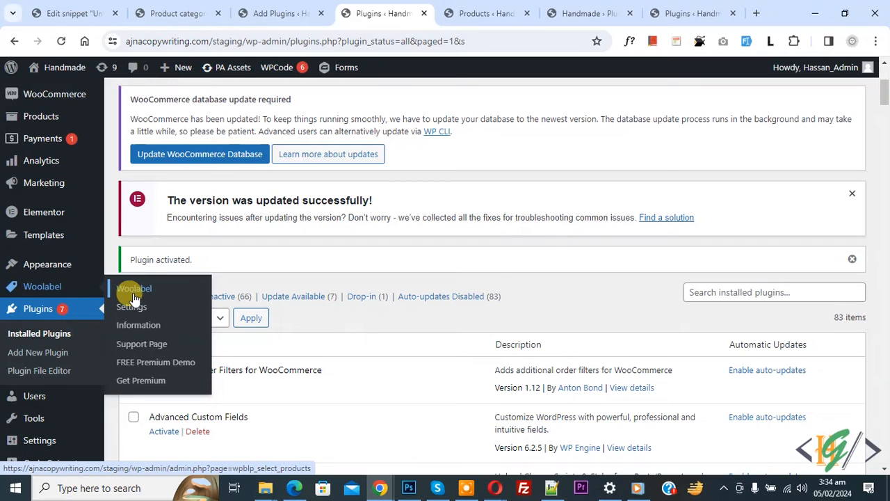
- Show Woolabel settings from SKU, title and price options down to presets and the live label preview
{"action": "left_click", "coordinate": [131, 306]}
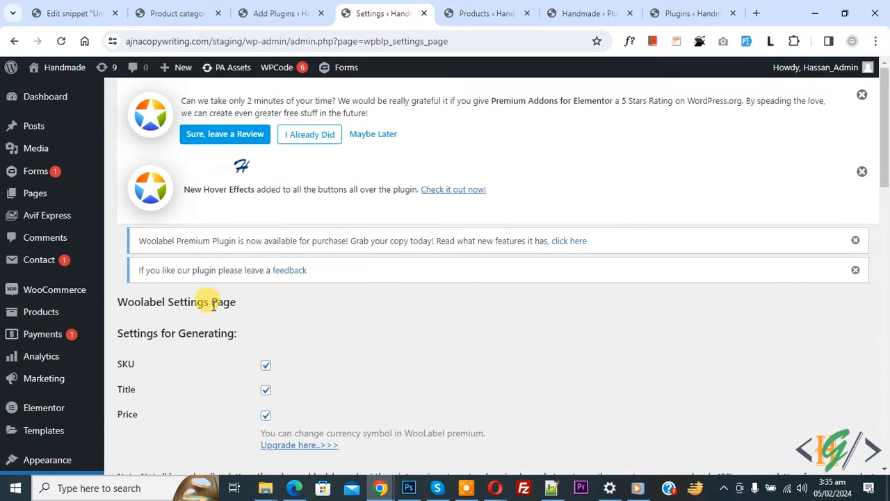
{"action": "scroll", "scroll_direction": "down", "scroll_amount": 3}
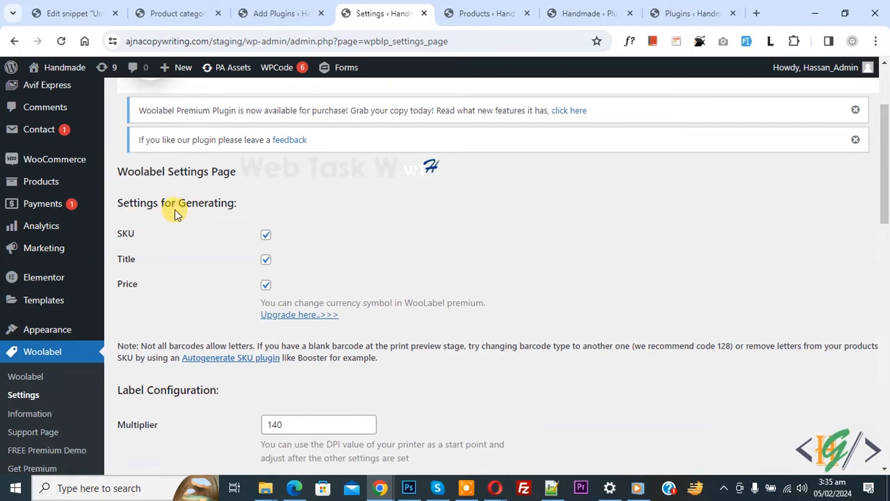
{"action": "mouse_move", "coordinate": [142, 288]}
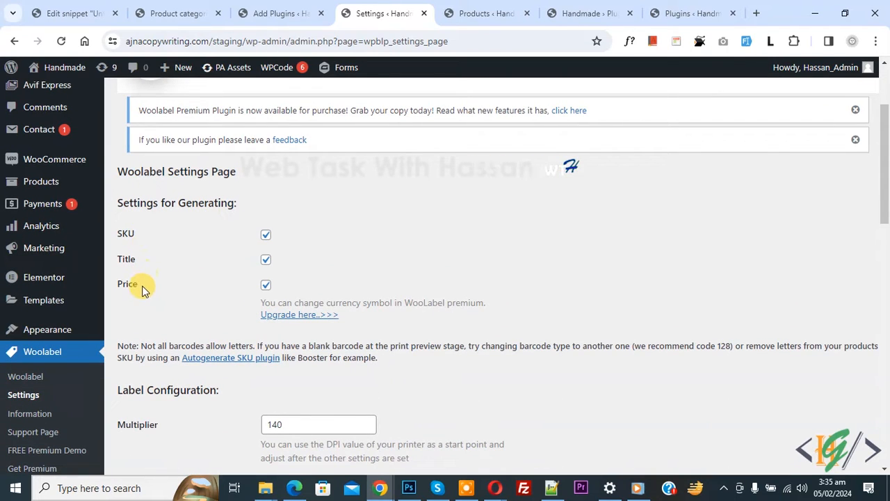
{"action": "scroll", "scroll_direction": "down", "scroll_amount": 3}
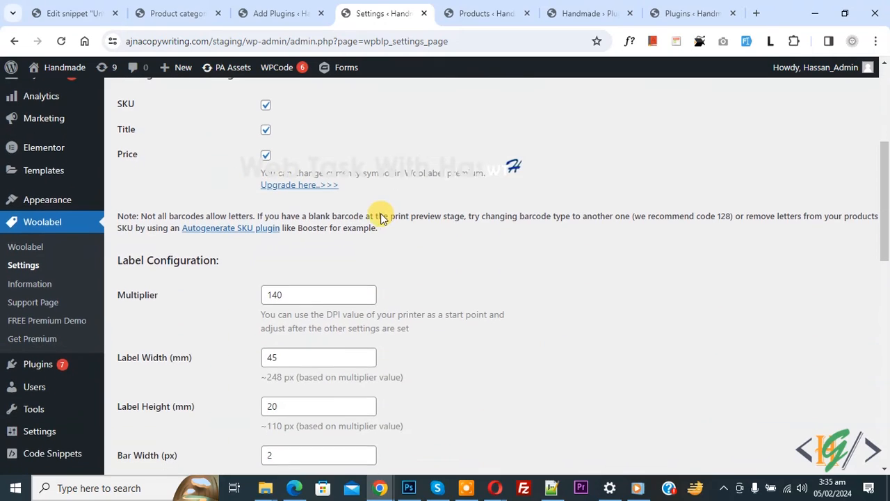
{"action": "mouse_move", "coordinate": [236, 275]}
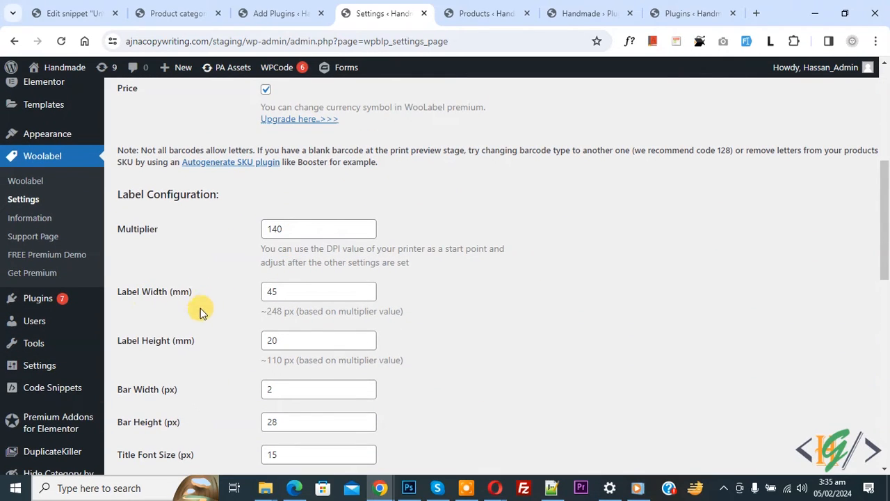
{"action": "scroll", "scroll_direction": "down", "scroll_amount": 3}
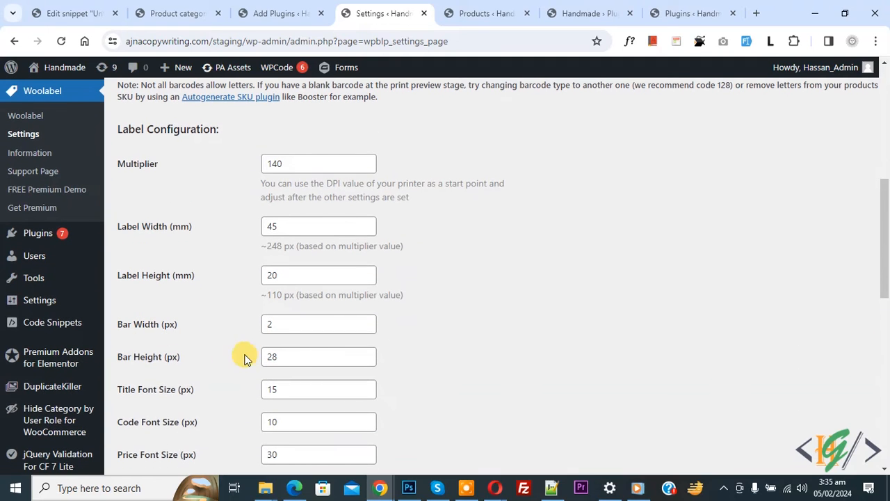
{"action": "scroll", "scroll_direction": "down", "scroll_amount": 3}
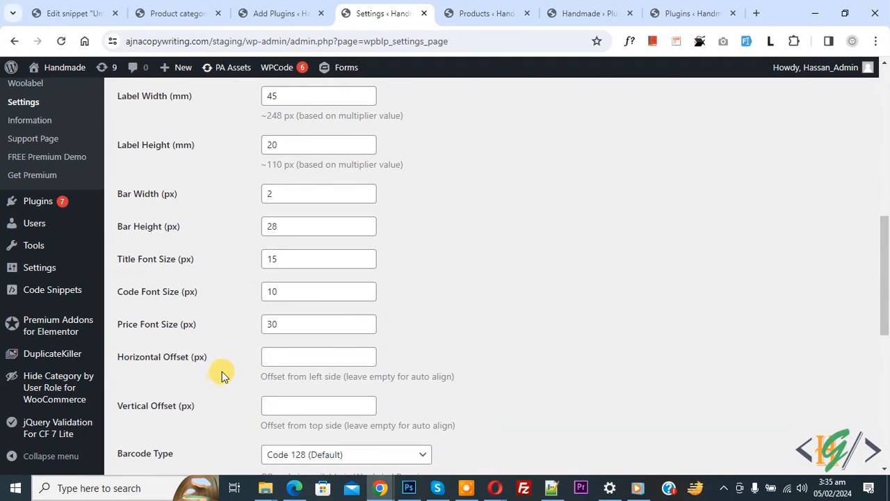
{"action": "scroll", "scroll_direction": "down", "scroll_amount": 3}
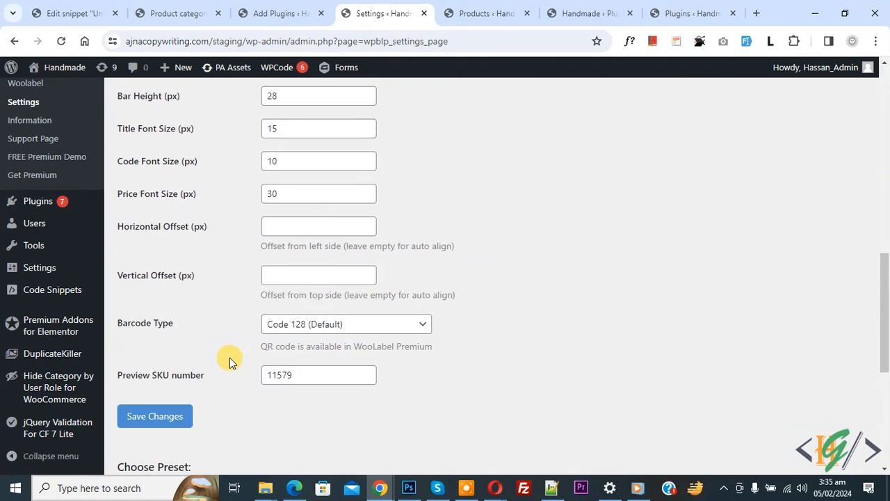
{"action": "scroll", "scroll_direction": "down", "scroll_amount": 3}
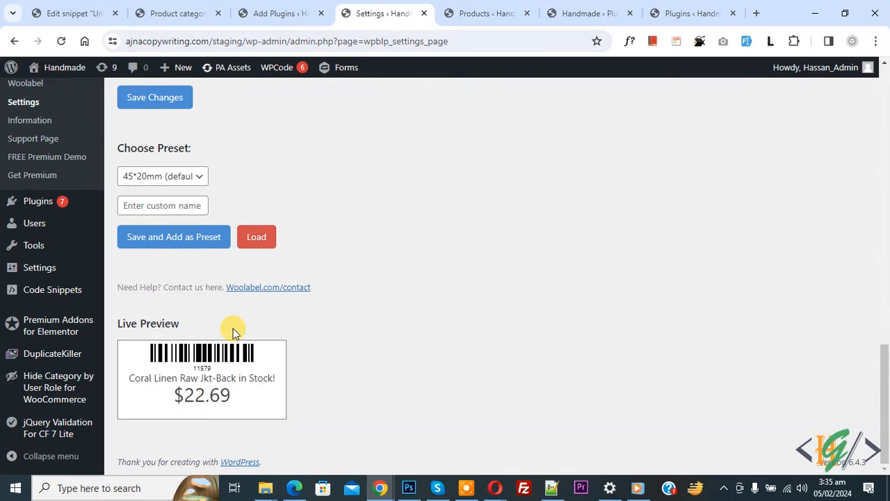
{"action": "mouse_move", "coordinate": [160, 351]}
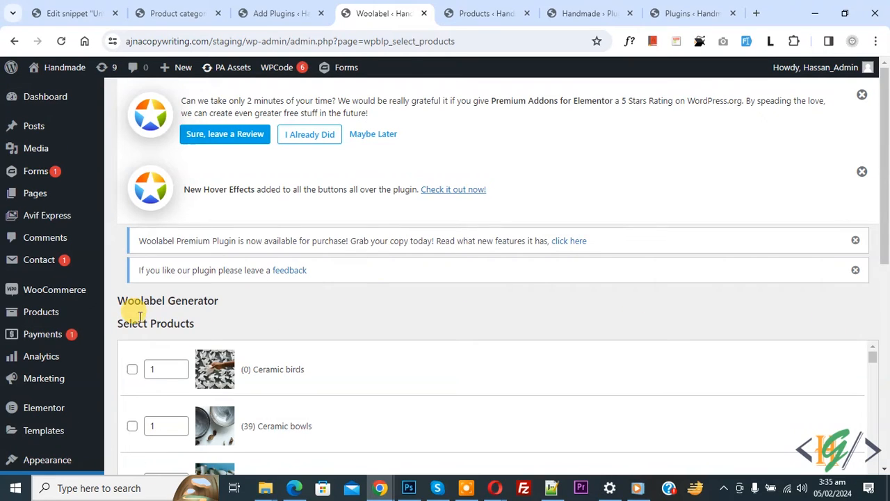
{"action": "mouse_move", "coordinate": [517, 257]}
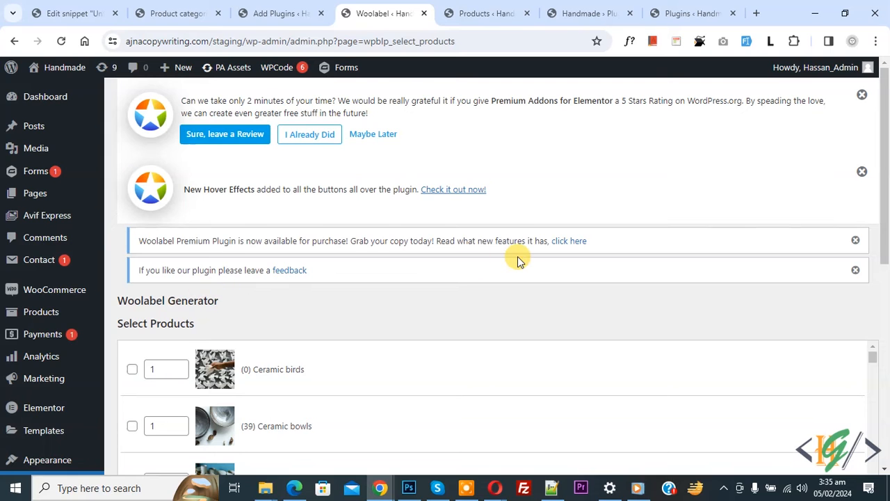
- Select Ceramic birds and Ceramic bowls for labels and raise the birds label quantity
{"action": "scroll", "scroll_direction": "down", "scroll_amount": 3}
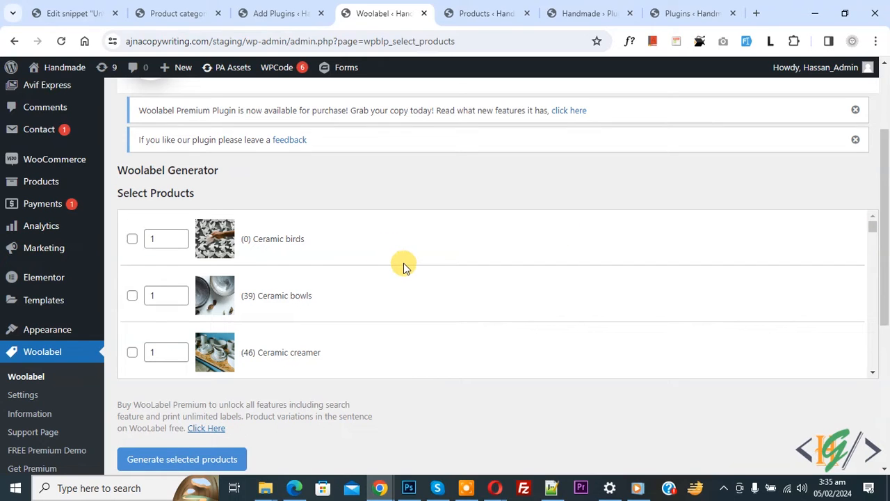
{"action": "left_click", "coordinate": [132, 239]}
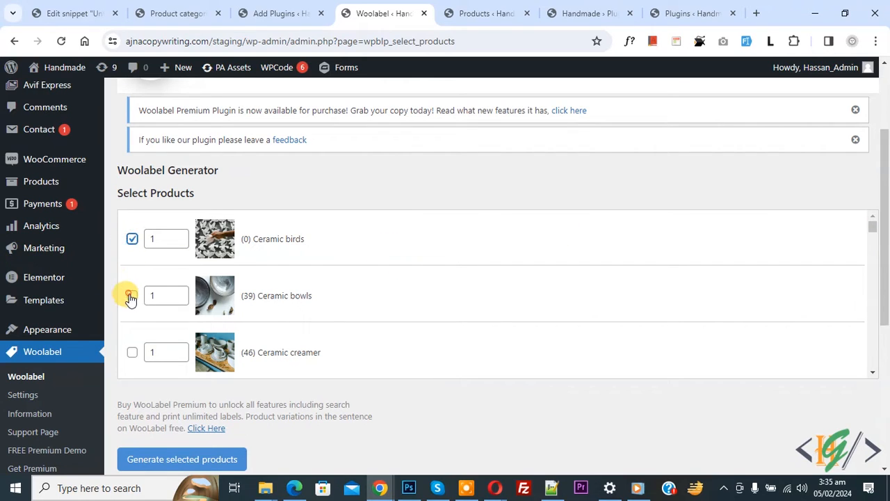
{"action": "left_click", "coordinate": [132, 294]}
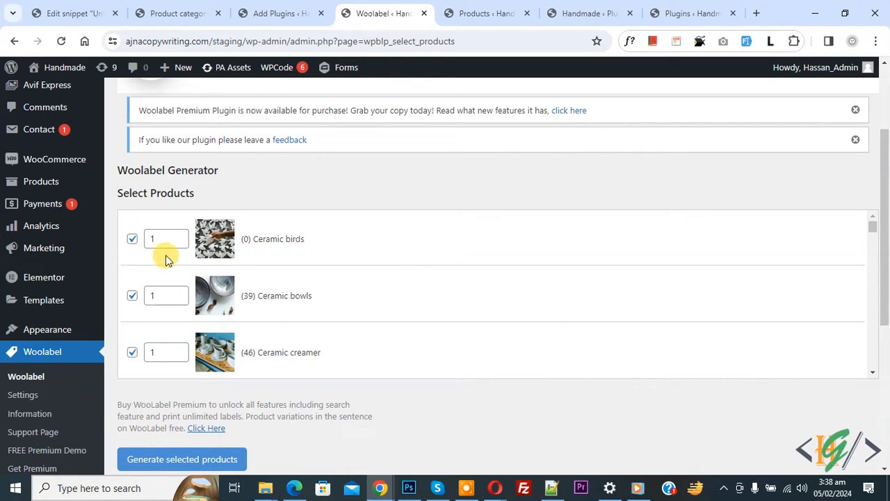
{"action": "mouse_move", "coordinate": [173, 255]}
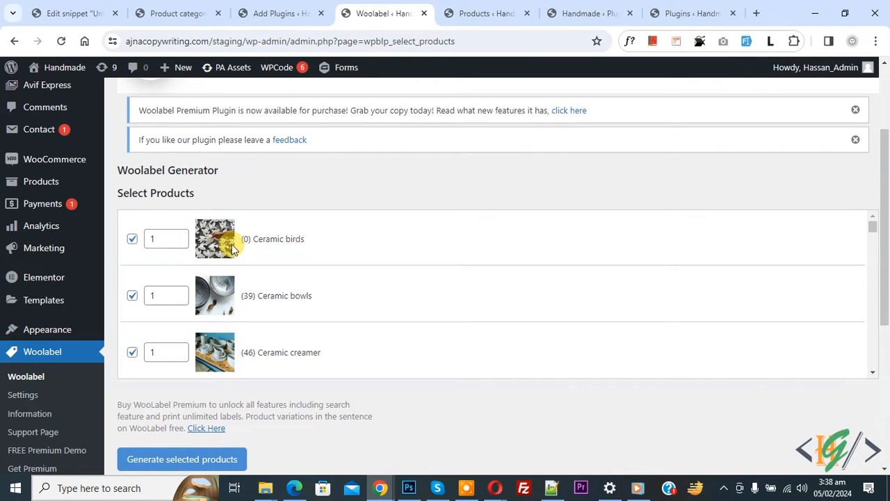
{"action": "type", "text": "4"}
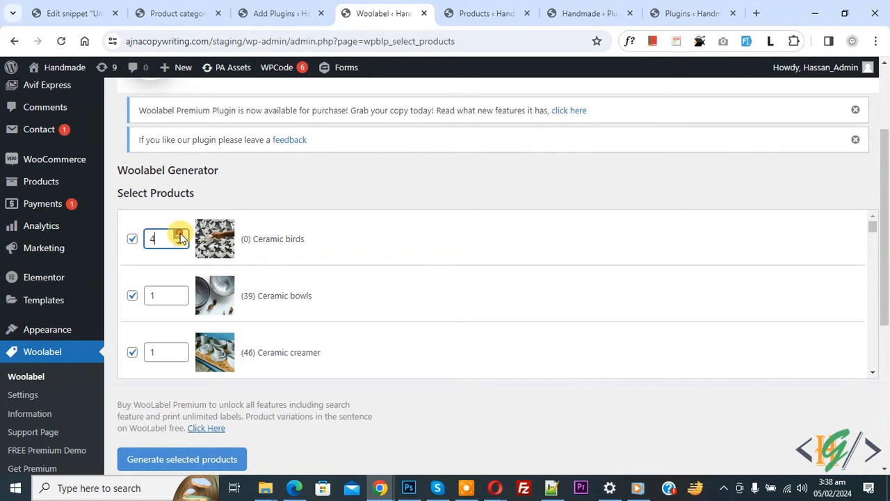
{"action": "left_click", "coordinate": [178, 235]}
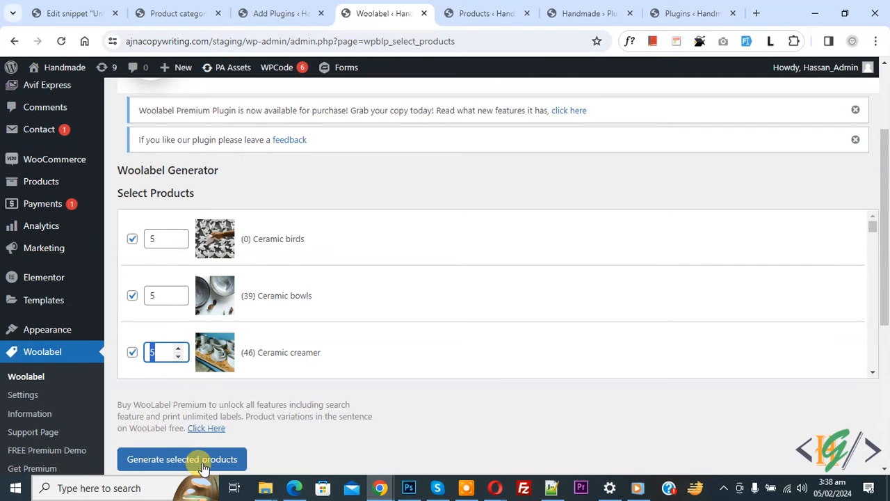
- Generate labels for Ceramic birds ($100), bowls ($50) and creamer ($24) and review them
{"action": "left_click", "coordinate": [181, 459]}
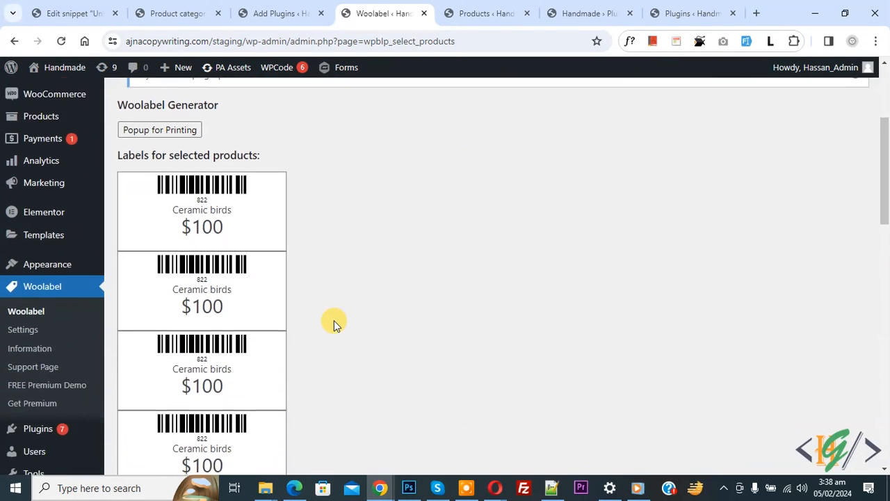
{"action": "mouse_move", "coordinate": [196, 214]}
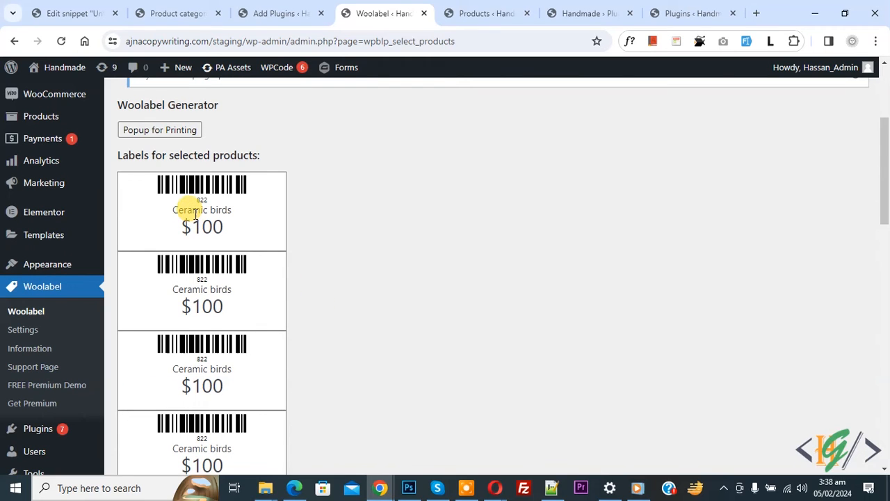
{"action": "scroll", "scroll_direction": "down", "scroll_amount": 3}
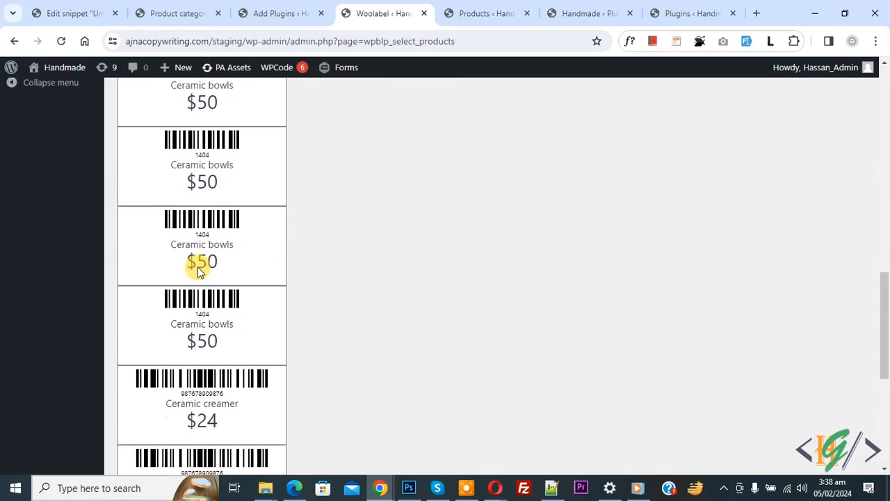
{"action": "scroll", "scroll_direction": "down", "scroll_amount": 3}
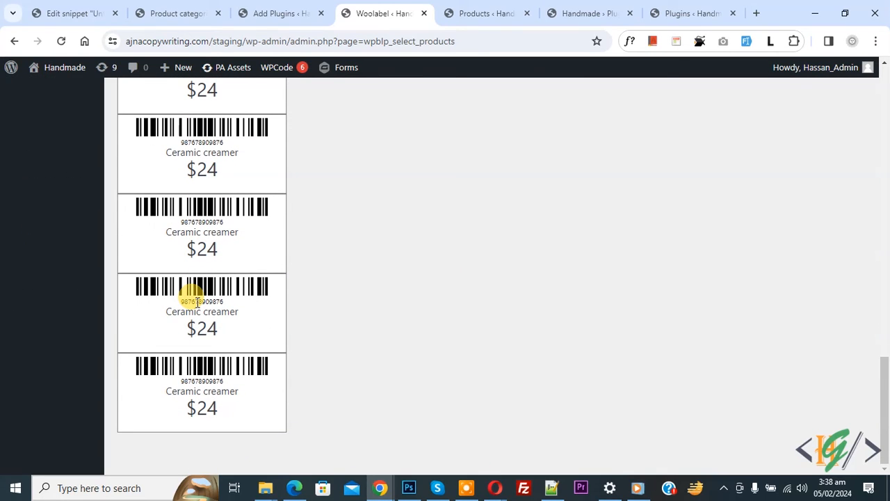
{"action": "mouse_move", "coordinate": [868, 389]}
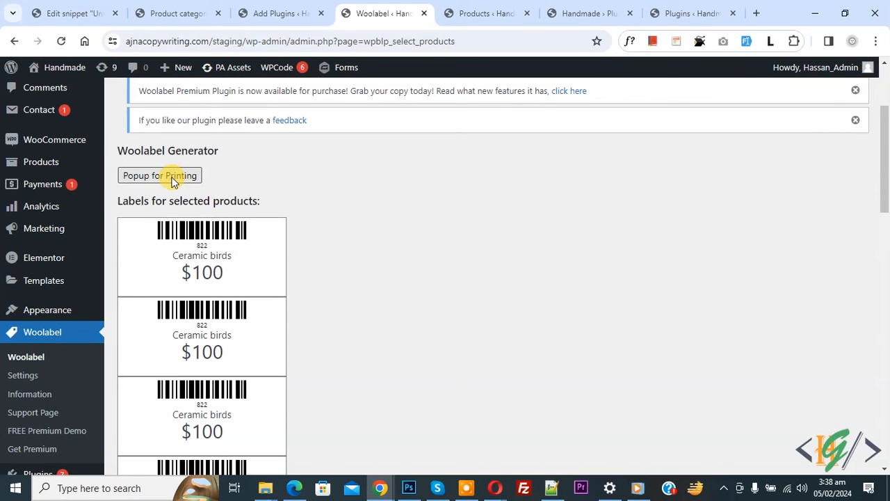
{"action": "left_click", "coordinate": [159, 175]}
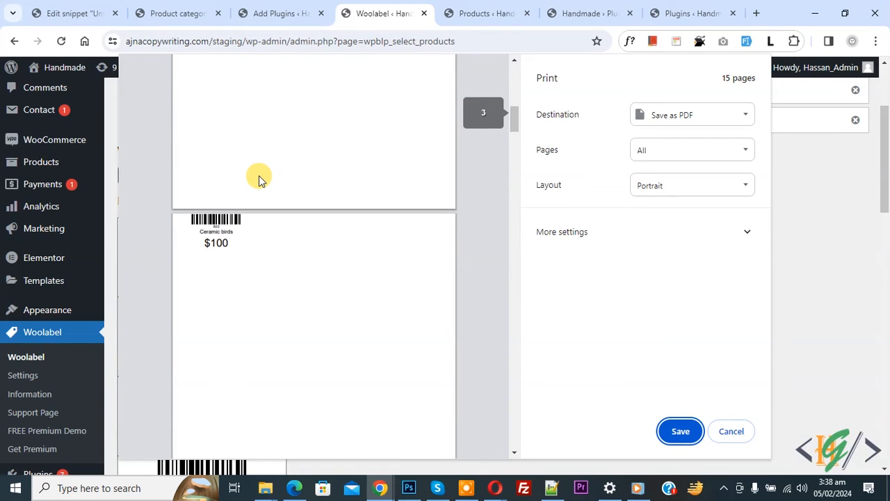
{"action": "scroll", "scroll_direction": "down", "scroll_amount": 3}
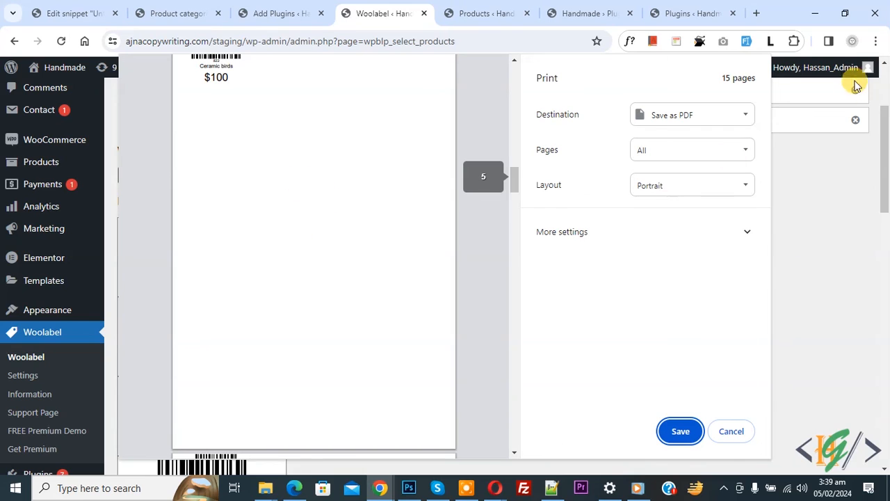
{"action": "left_click", "coordinate": [732, 431]}
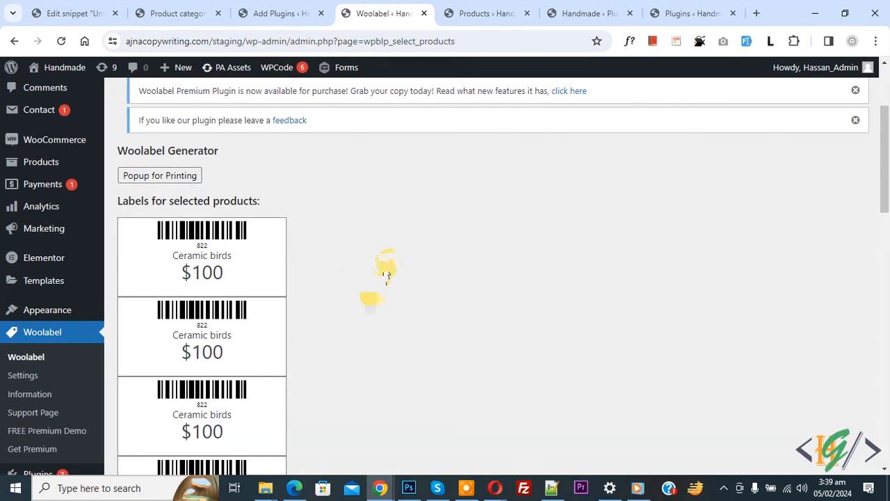
{"action": "mouse_move", "coordinate": [517, 249]}
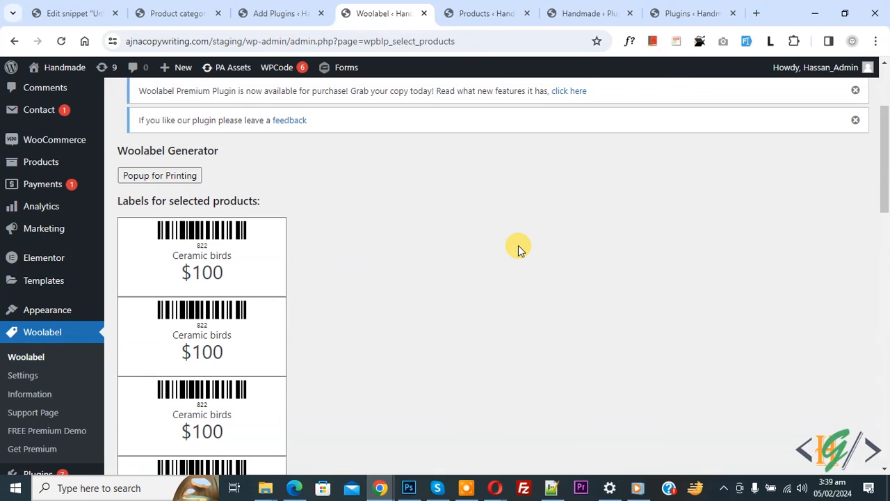